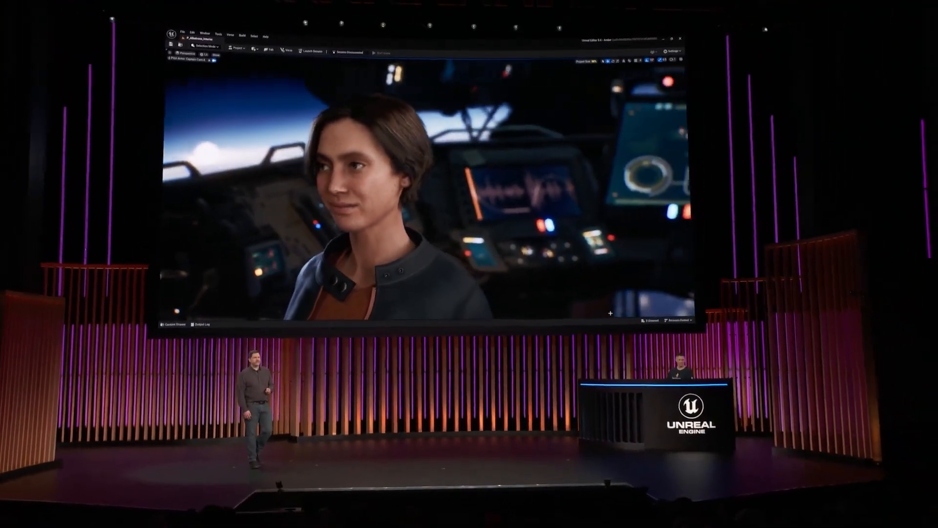
Open the Fab tab from the editor's Window menu
click(206, 83)
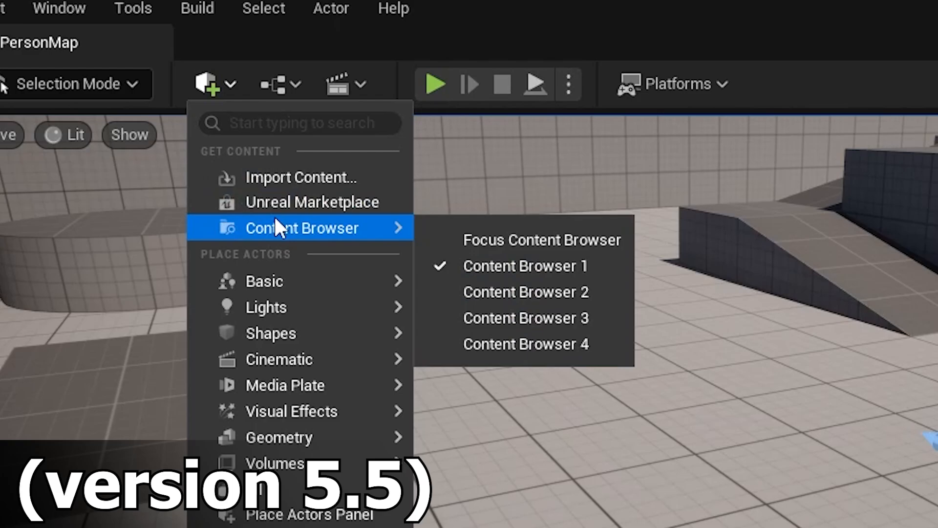
mouse_move(265, 234)
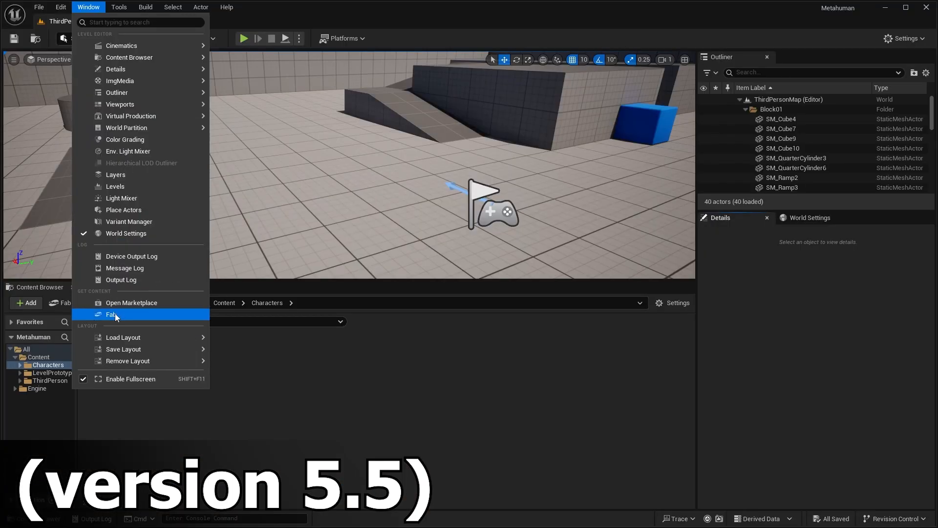
mouse_move(136, 322)
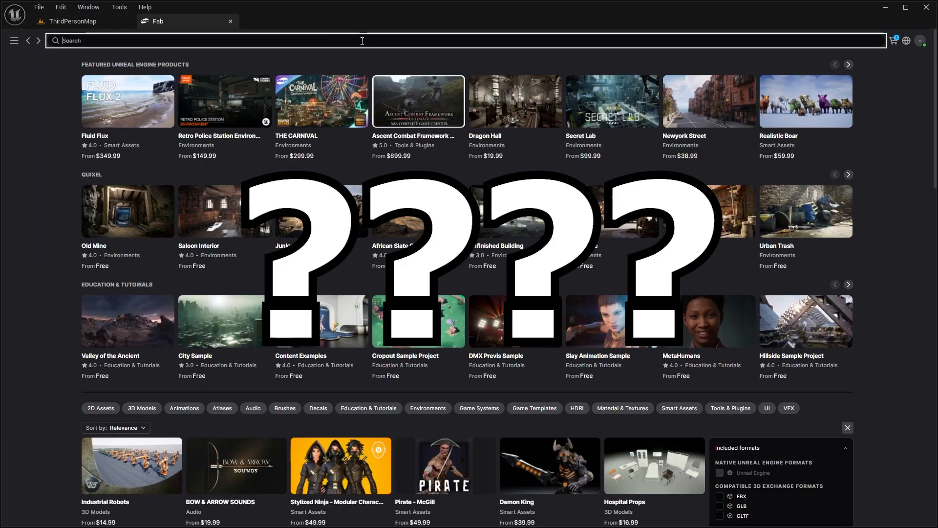
Search Fab for 'metahuman' and browse the MetaHumans product preview images
text(metahuman)
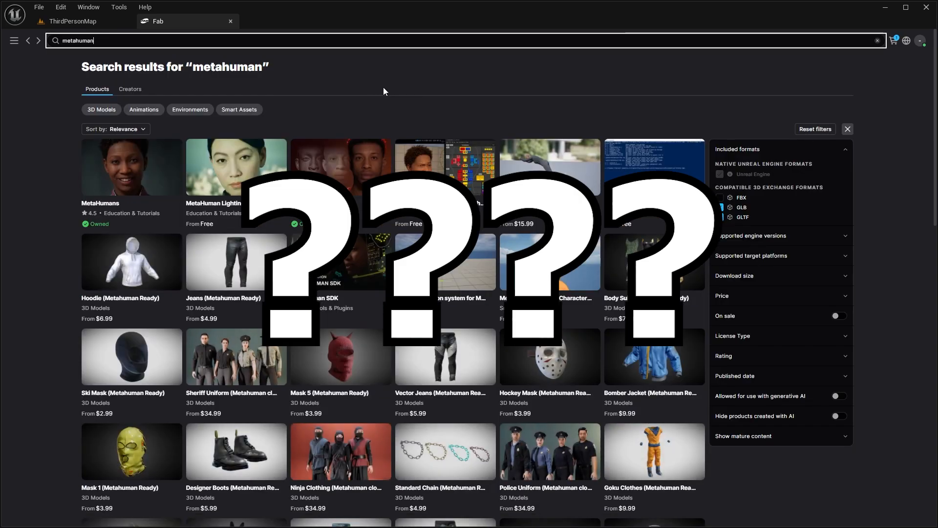
scroll(down, 3)
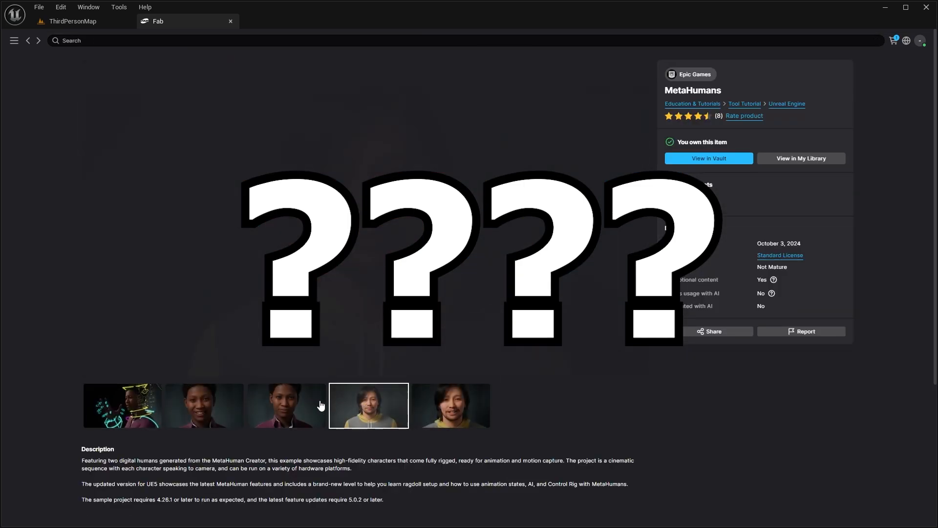
click(286, 405)
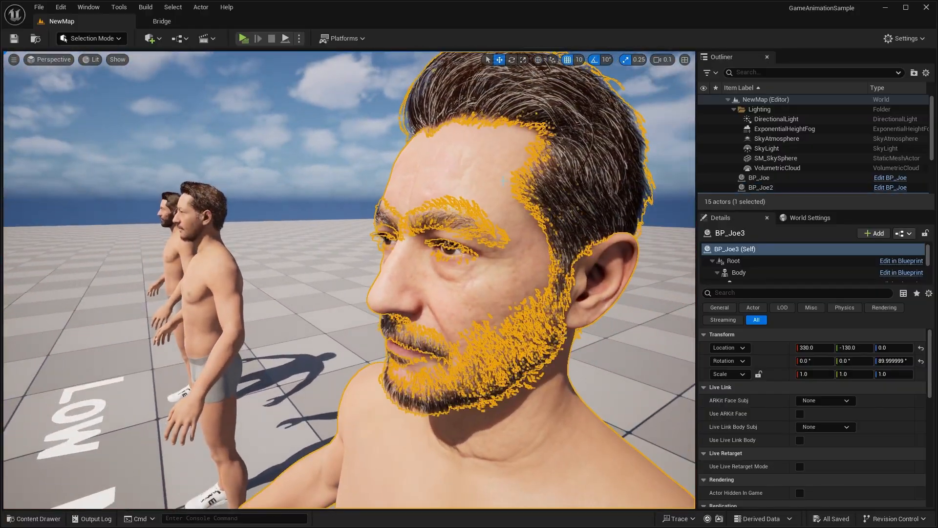
click(32, 518)
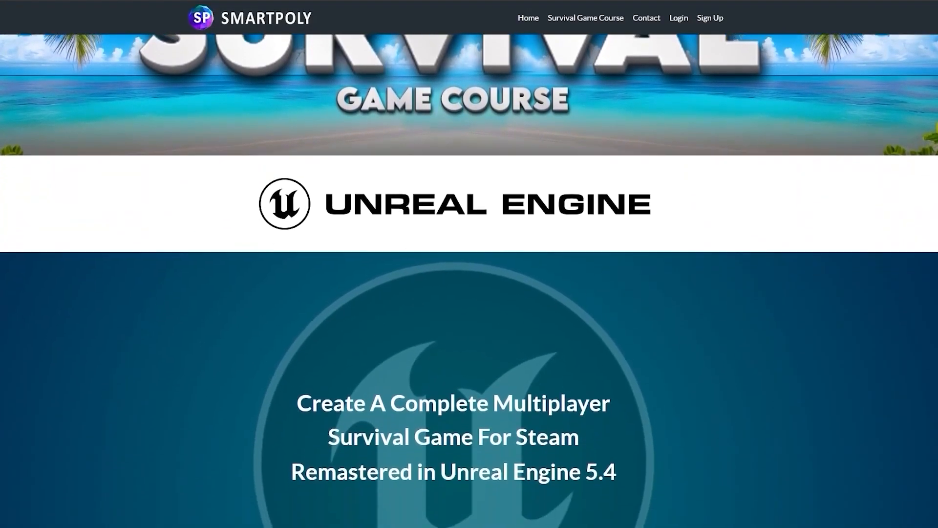
scroll(down, 3)
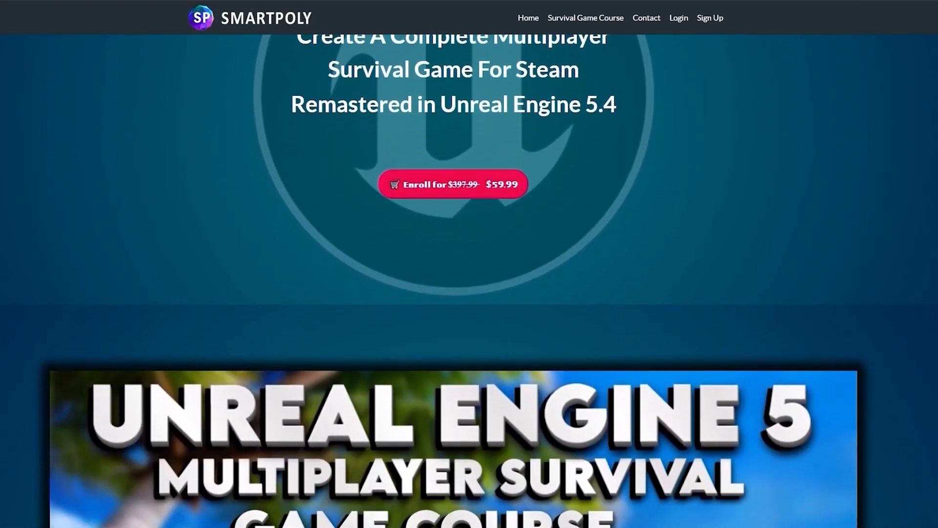
scroll(down, 3)
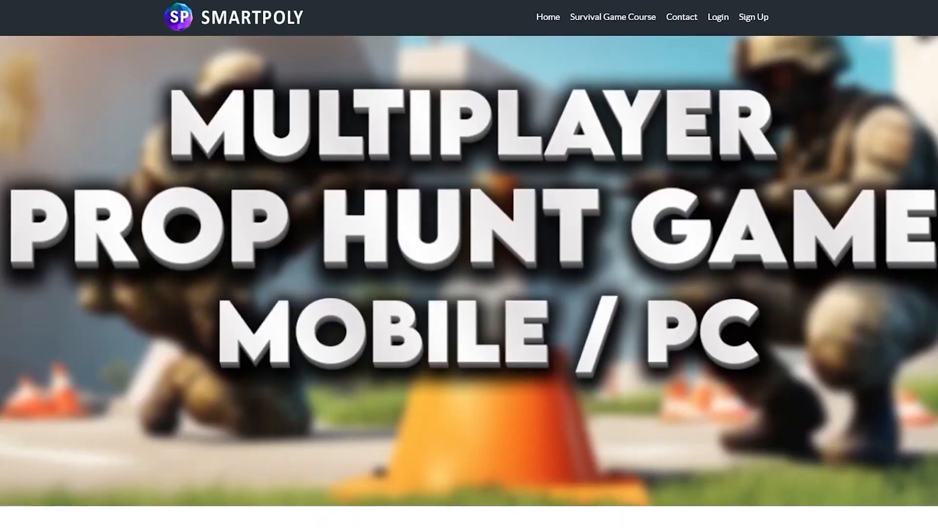
scroll(down, 3)
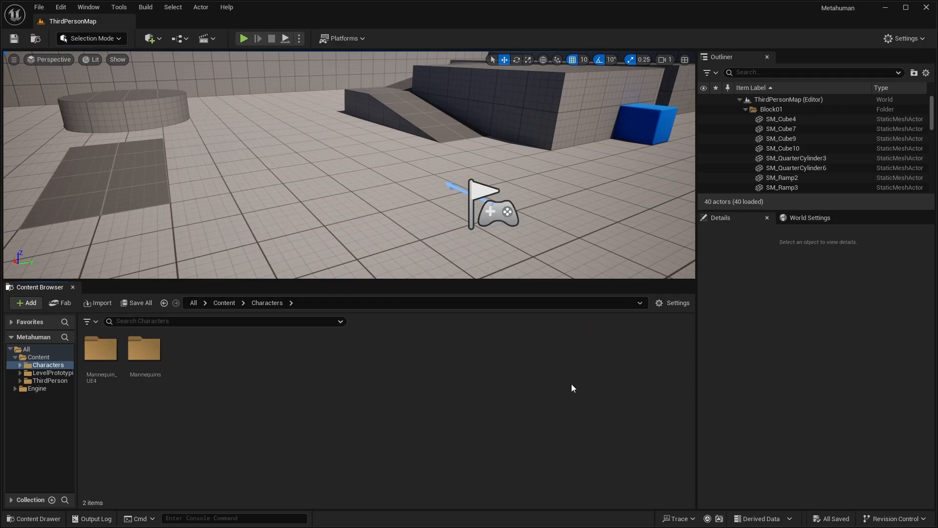
mouse_move(355, 123)
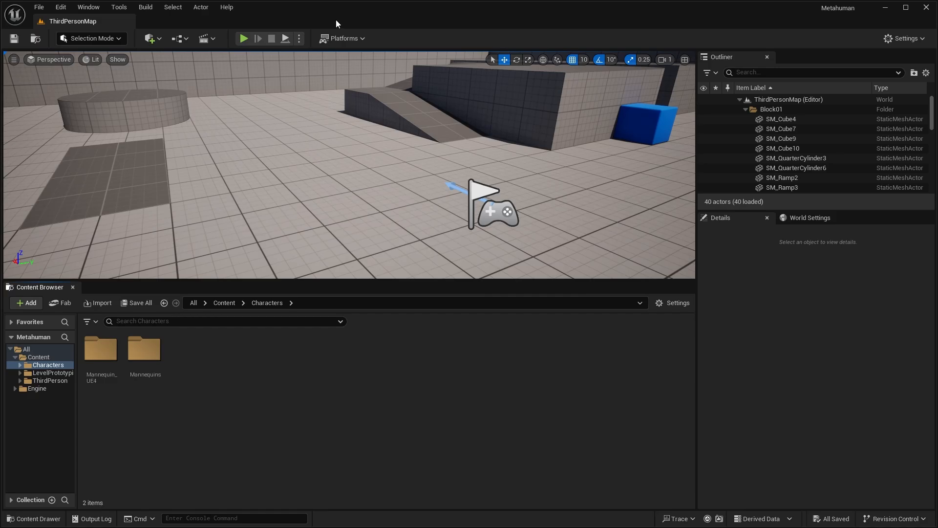
mouse_move(742, 16)
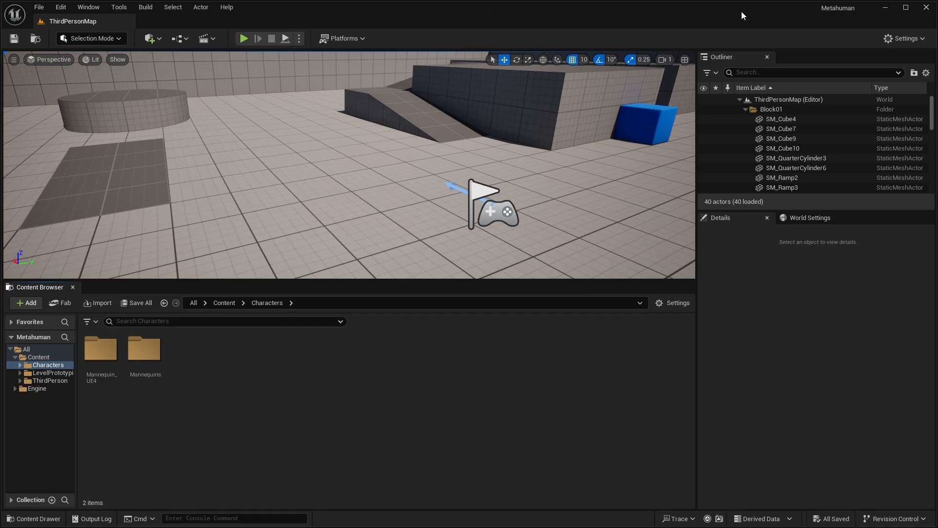
mouse_move(837, 8)
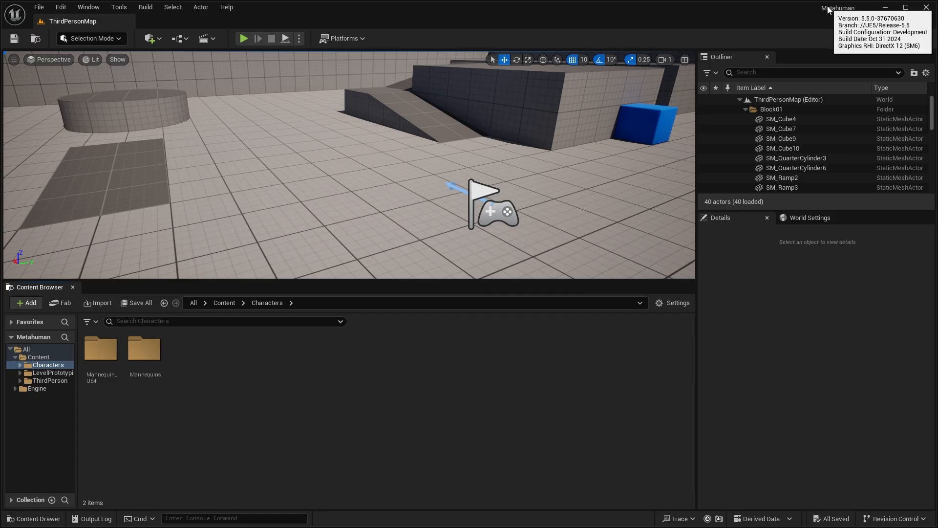
mouse_move(884, 19)
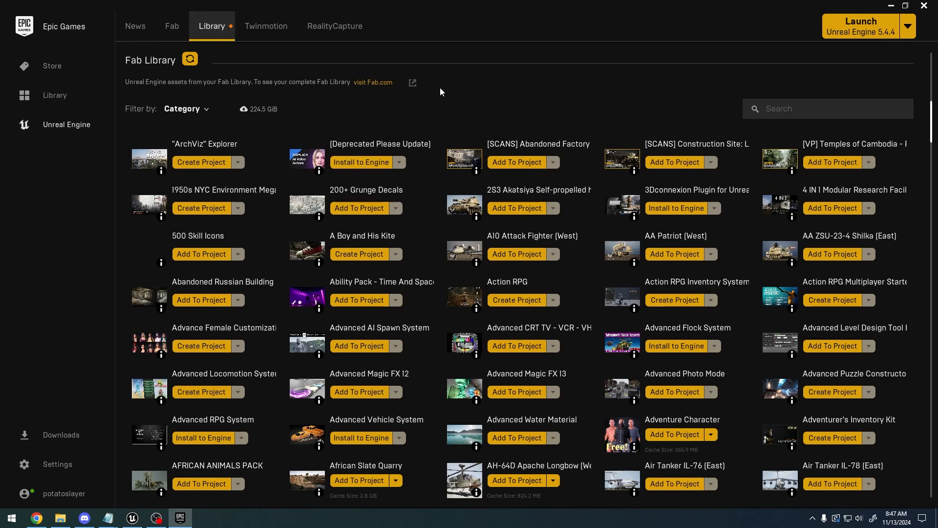
Find Quixel Bridge in the launcher library and install it to engine version 5.5
click(828, 108)
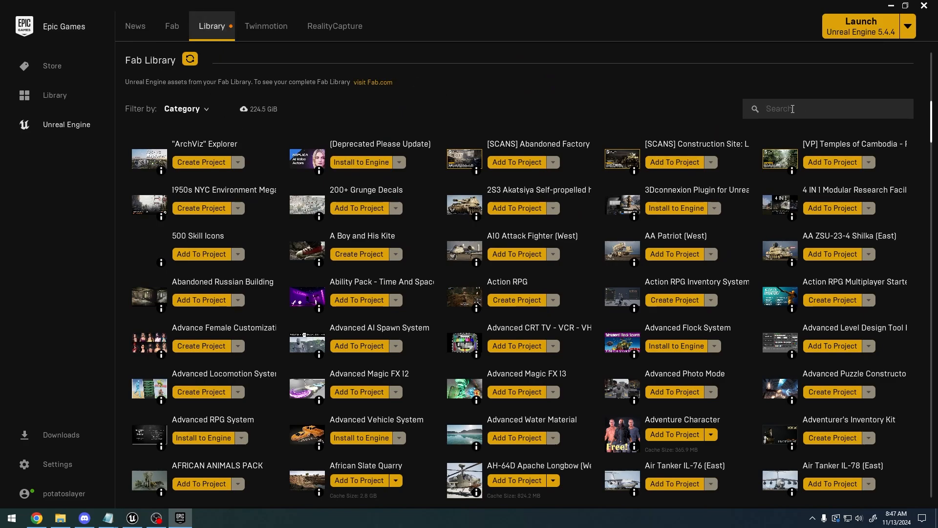
text(quixel b)
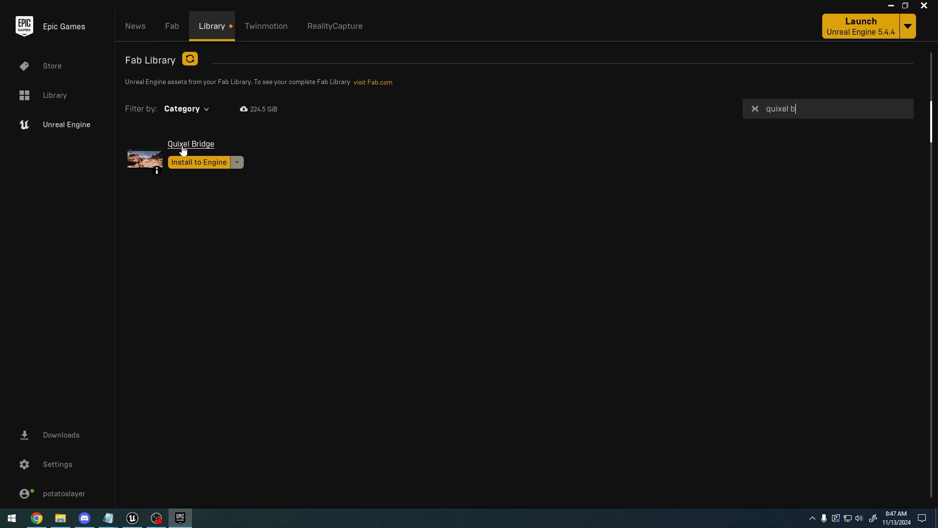
mouse_move(395, 187)
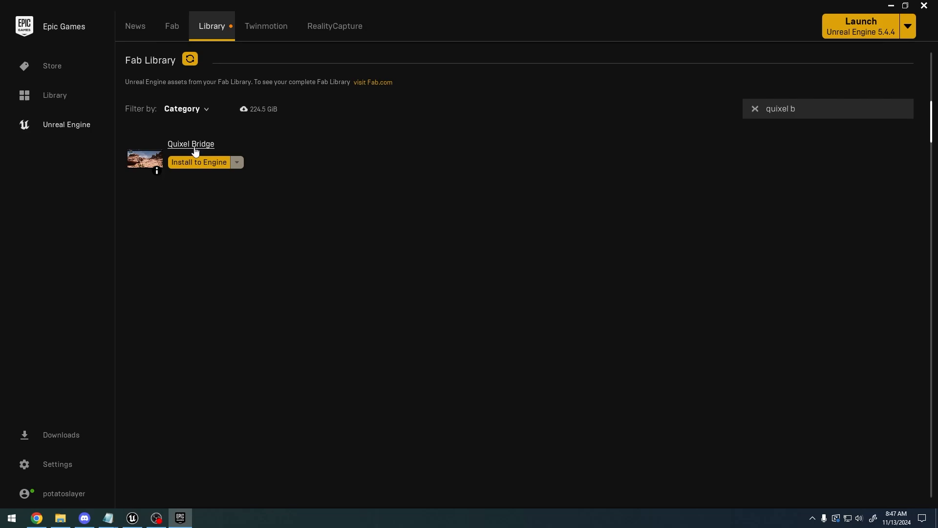
mouse_move(210, 166)
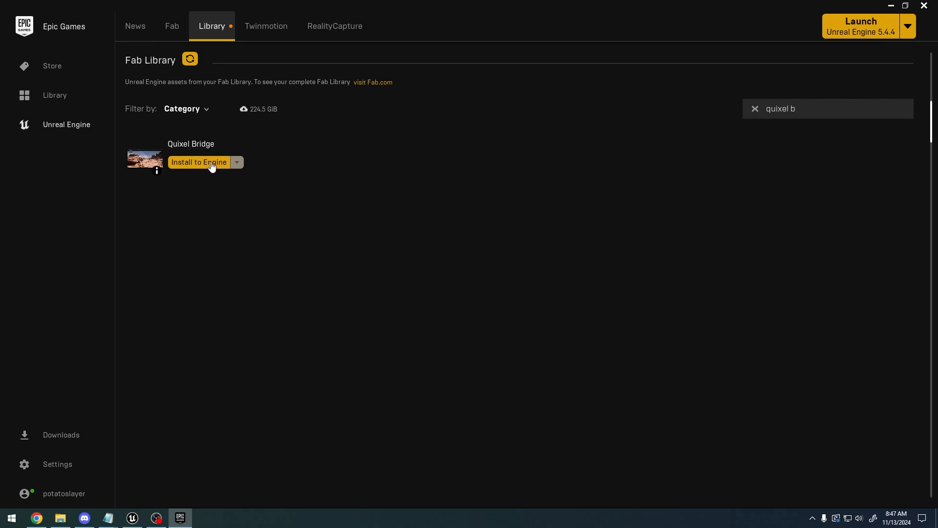
click(199, 162)
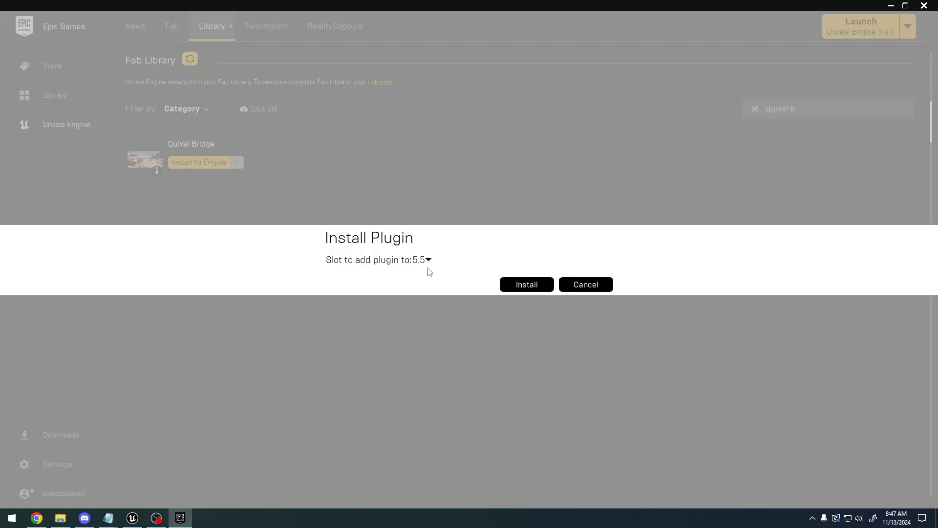
click(424, 260)
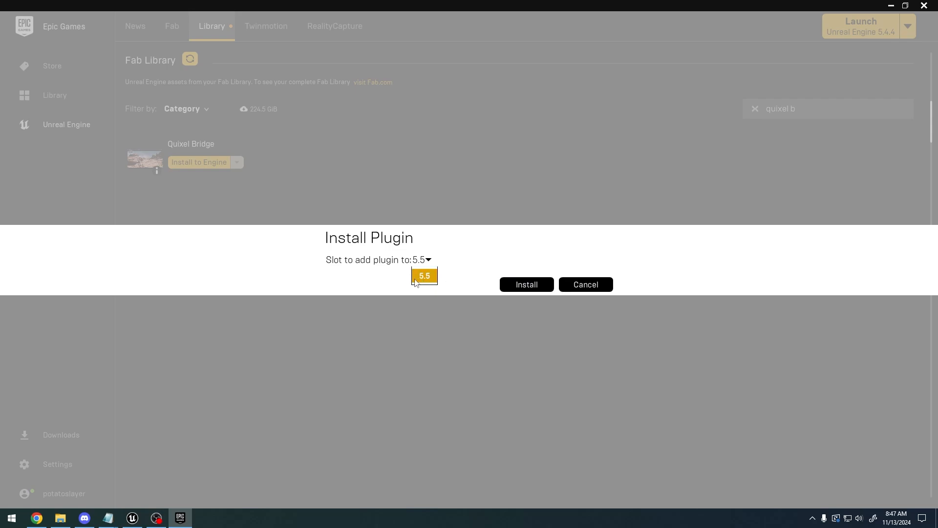
click(526, 284)
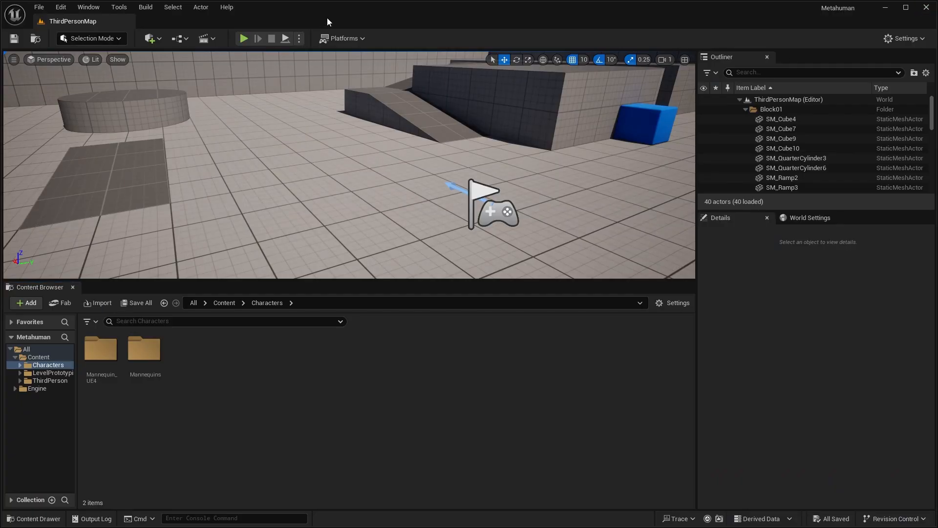
mouse_move(466, 152)
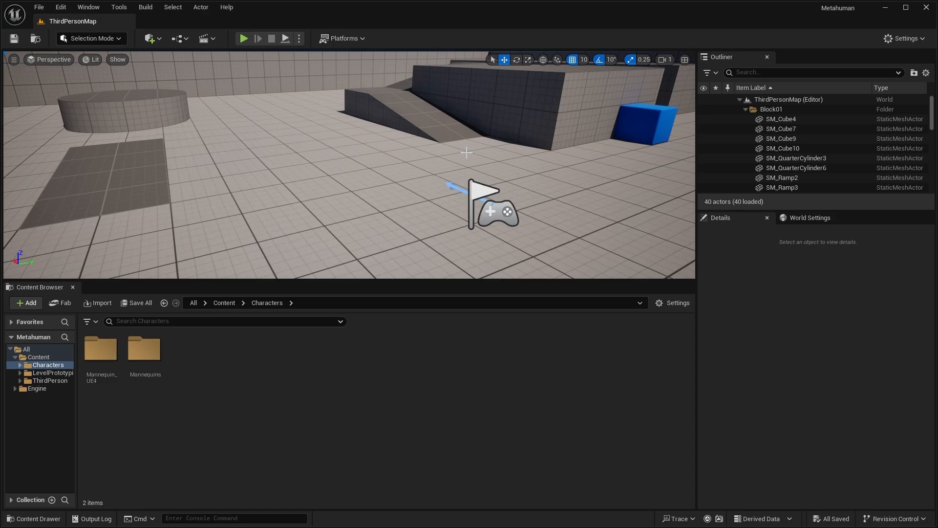
Enable the Bridge plugin in Edit > Plugins, then close the Plugins tab
click(60, 6)
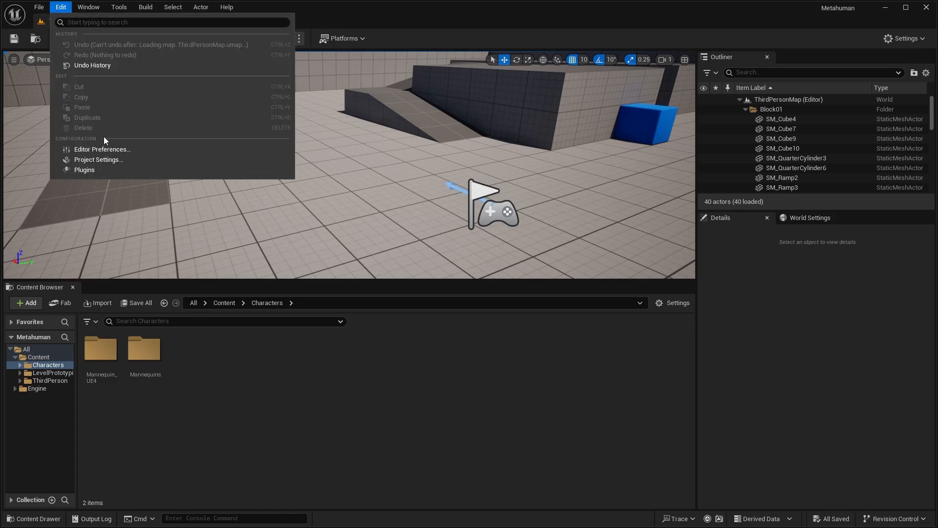
click(84, 170)
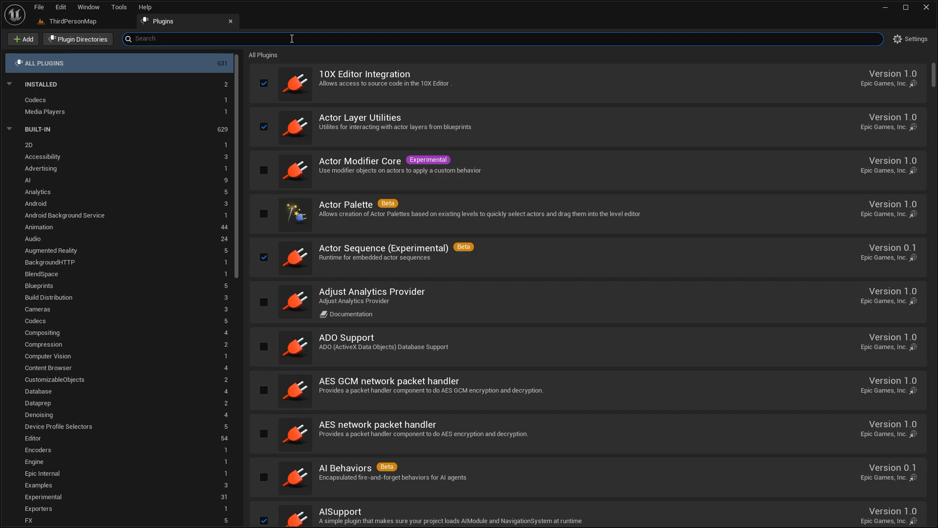
text(bridge)
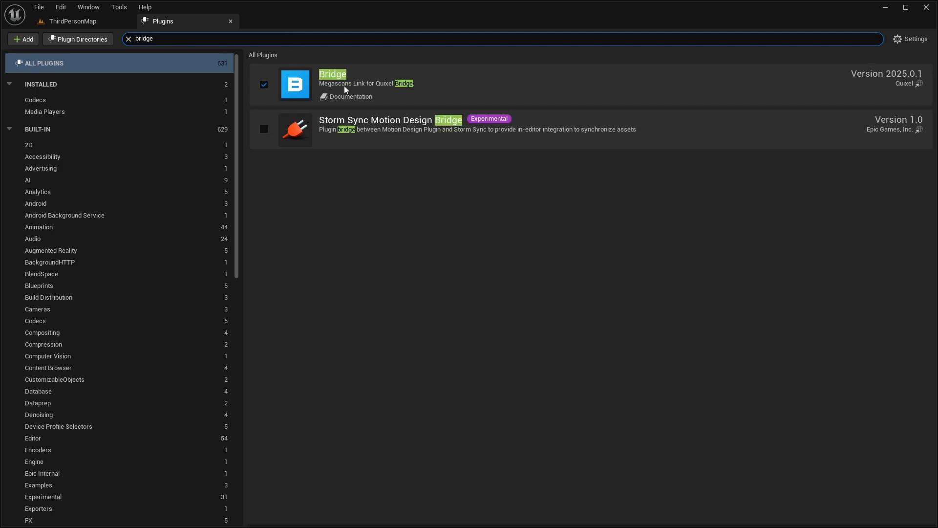
mouse_move(264, 85)
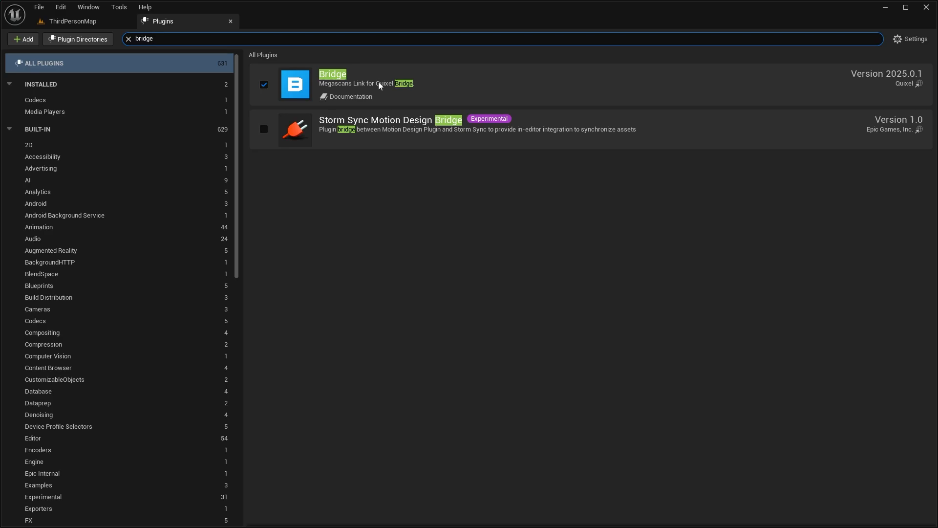
click(230, 21)
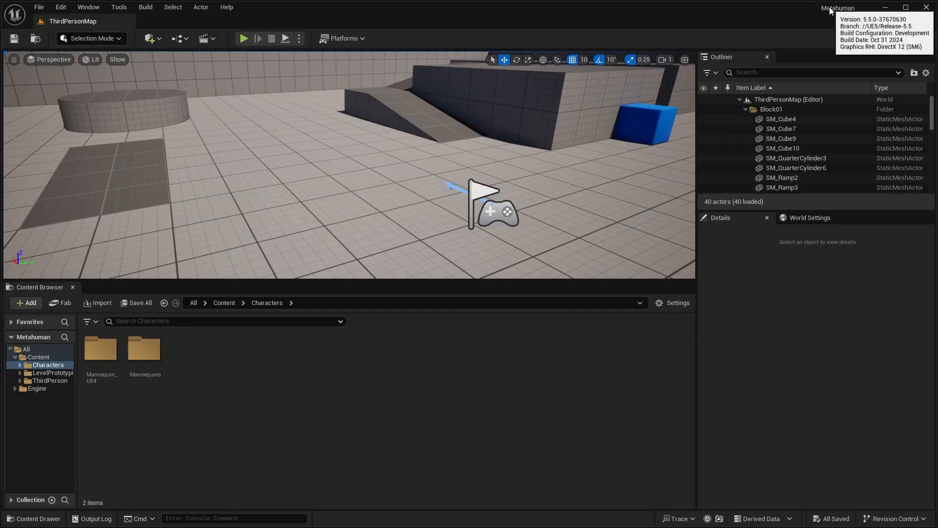
mouse_move(441, 21)
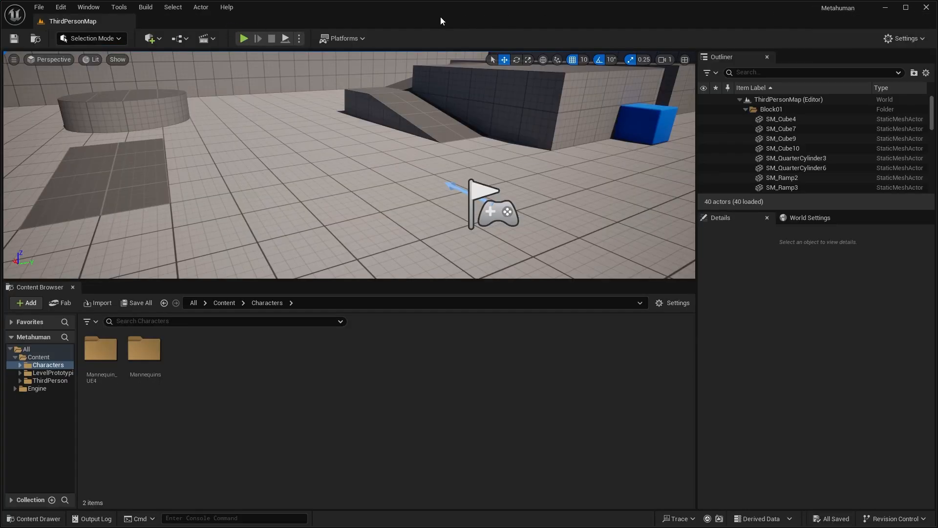
Open the Add content dropdown listing Quixel Bridge
click(151, 38)
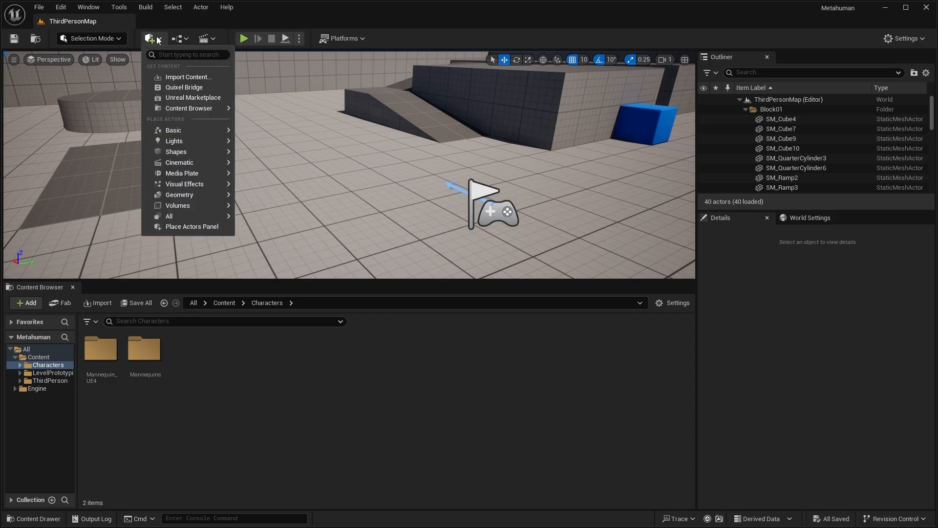
mouse_move(153, 38)
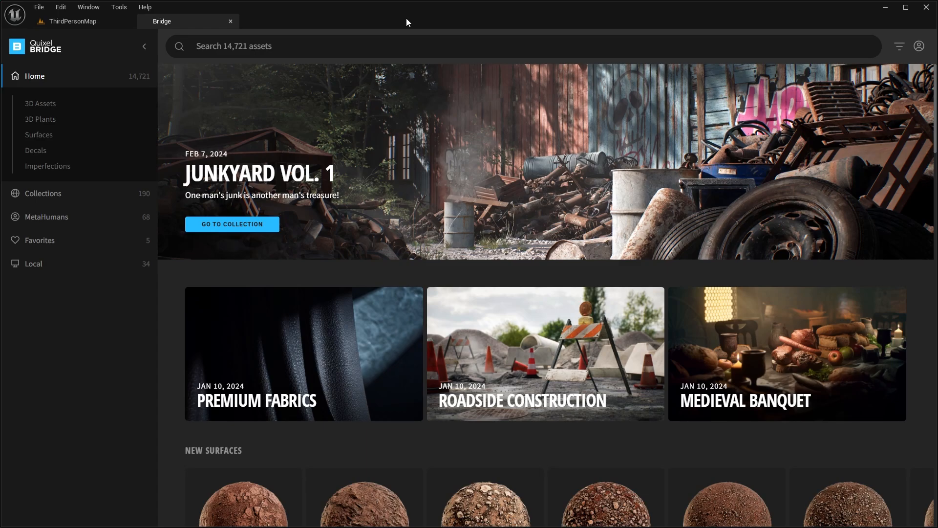
mouse_move(866, 58)
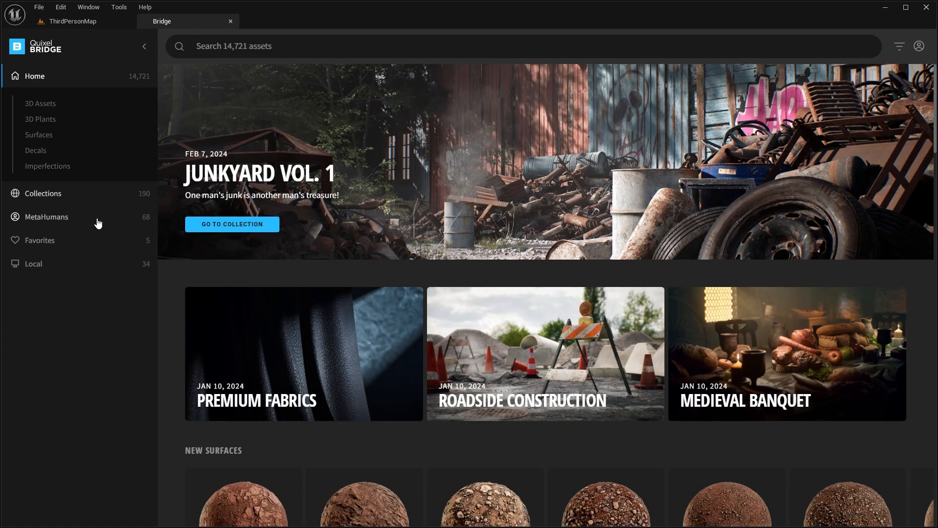
Browse MetaHuman Presets, check My MetaHumans for Joe, then return to the presets
click(46, 217)
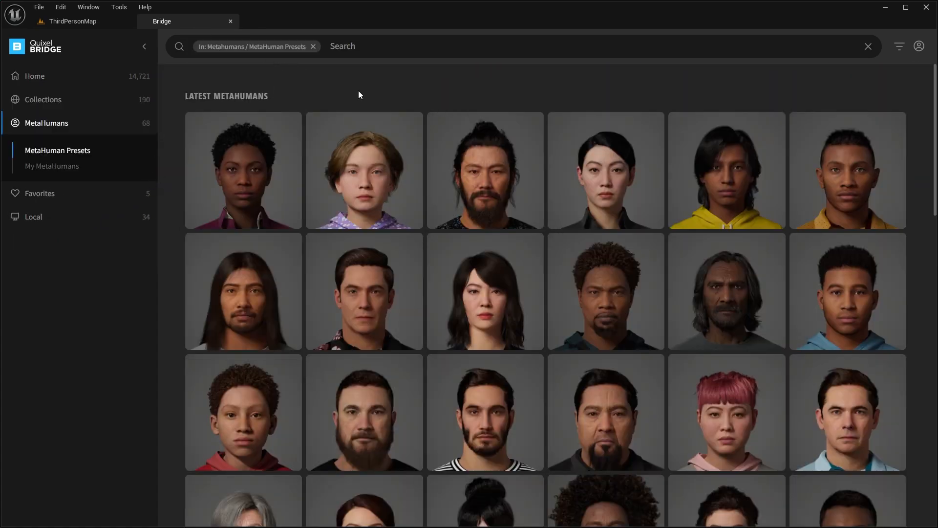
scroll(down, 3)
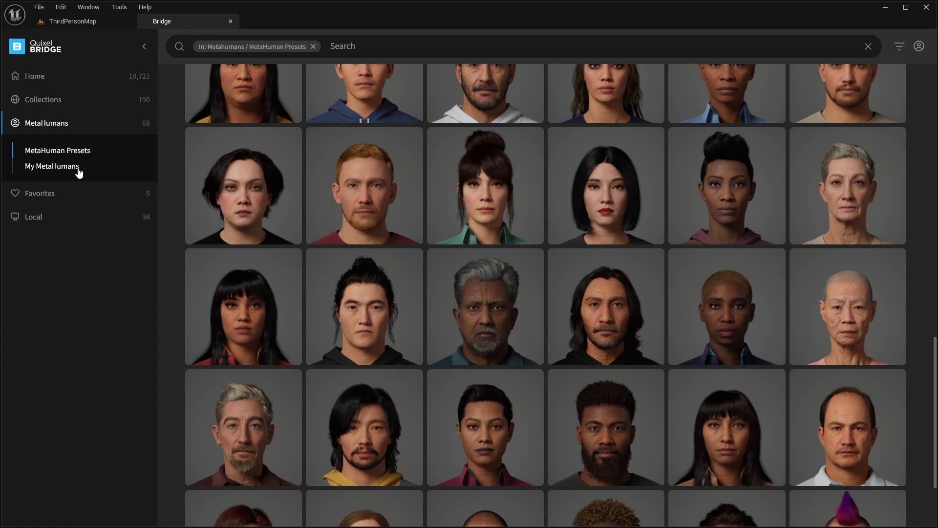
click(52, 166)
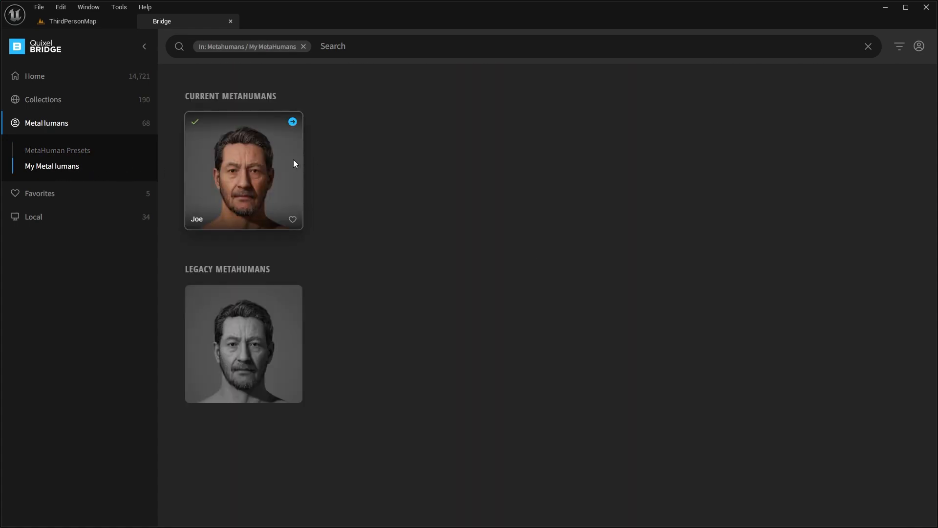
mouse_move(428, 175)
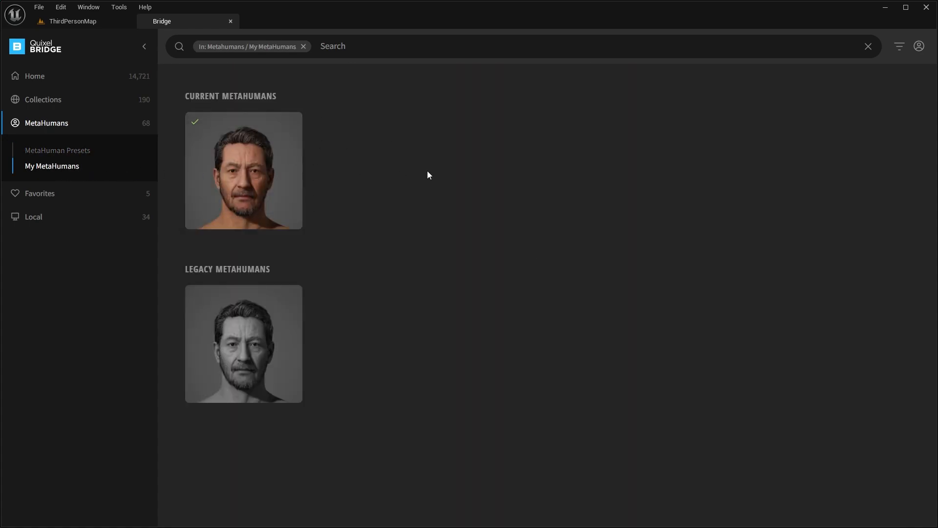
mouse_move(907, 55)
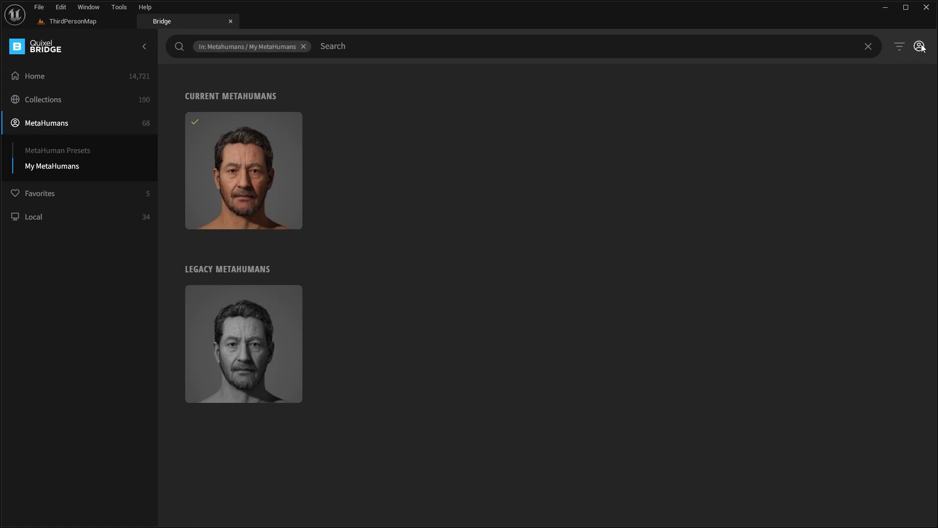
mouse_move(922, 58)
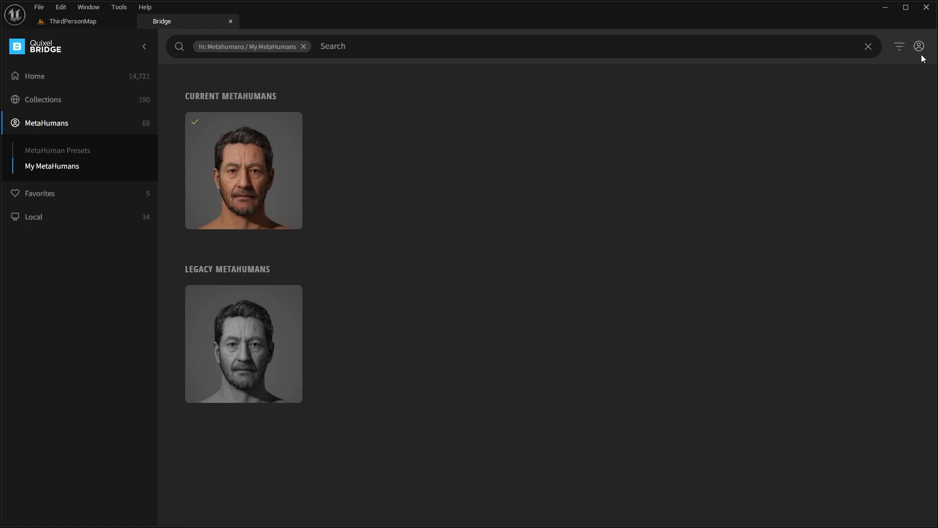
click(58, 150)
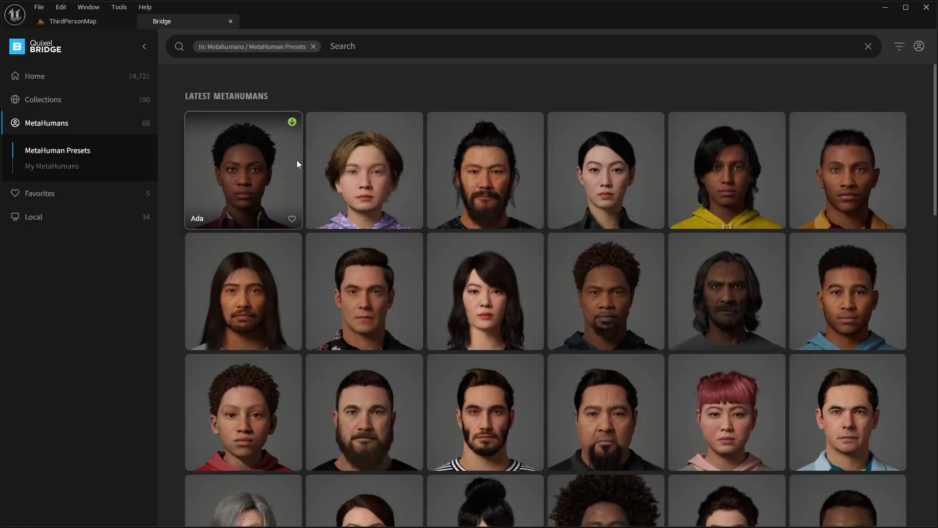
scroll(down, 3)
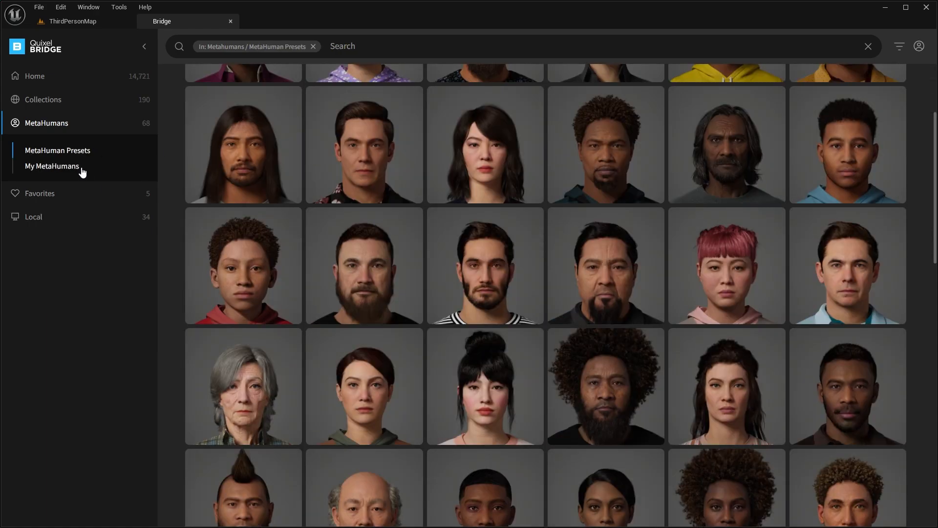
Give Joe Low (Optimized) quality and return to the ThirdPersonMap level
click(52, 166)
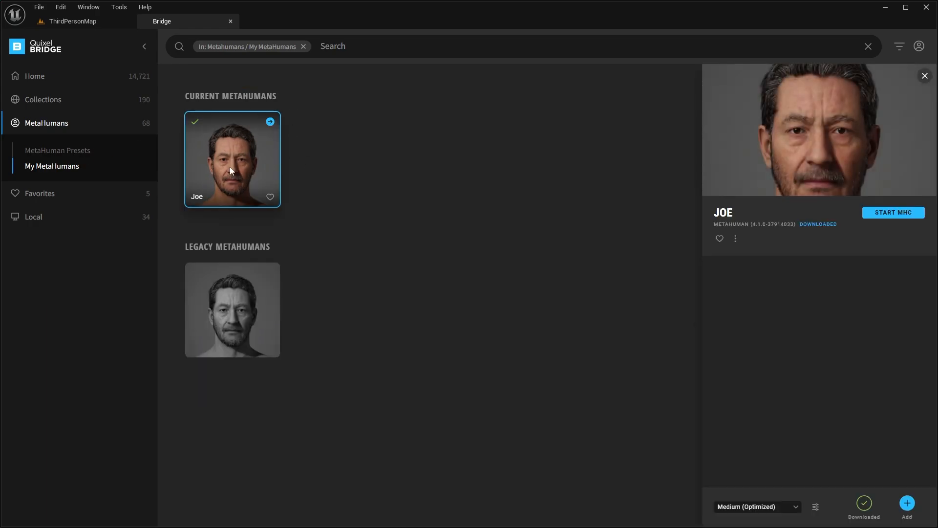
click(756, 506)
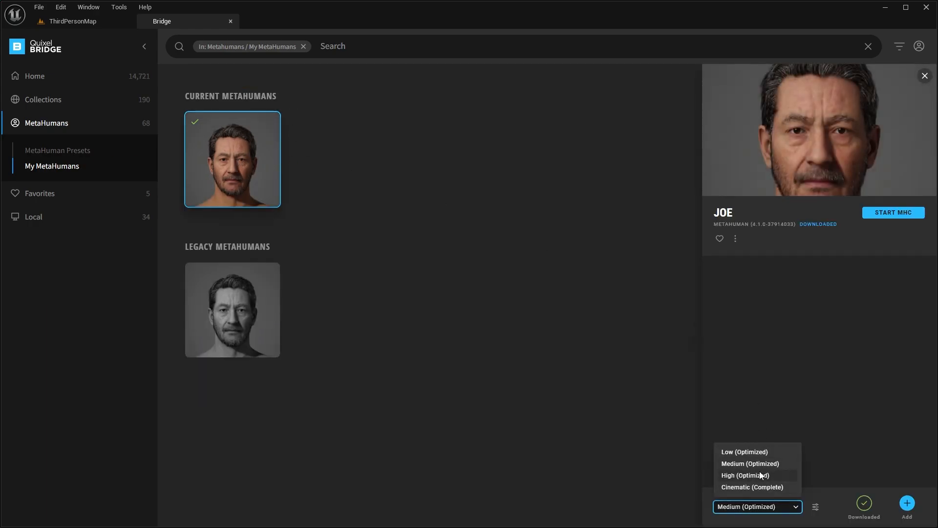
click(743, 451)
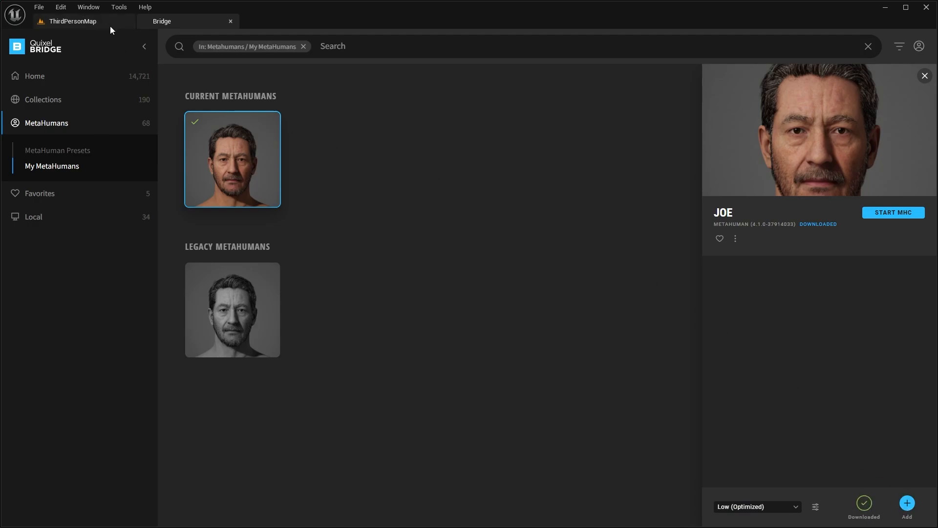
click(72, 21)
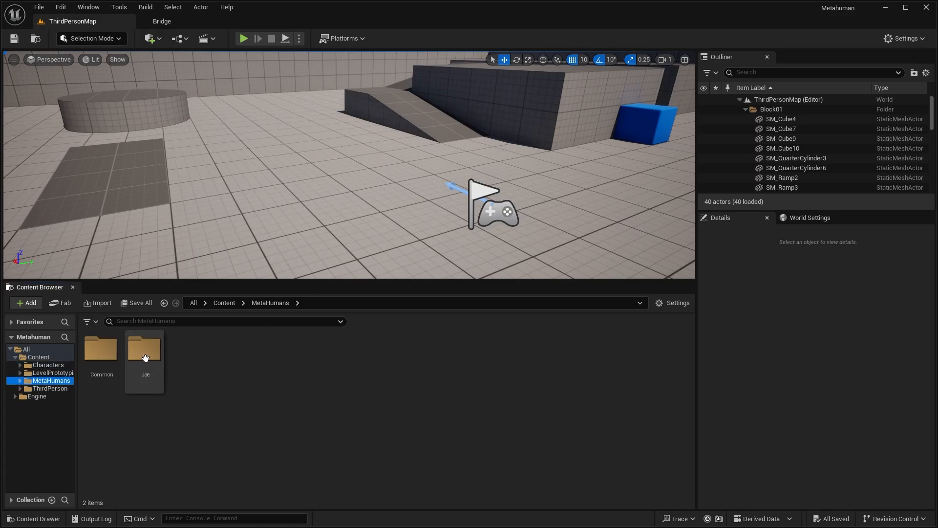
Drag BP_Joe from the Joe folder onto the level floor
double_click(144, 350)
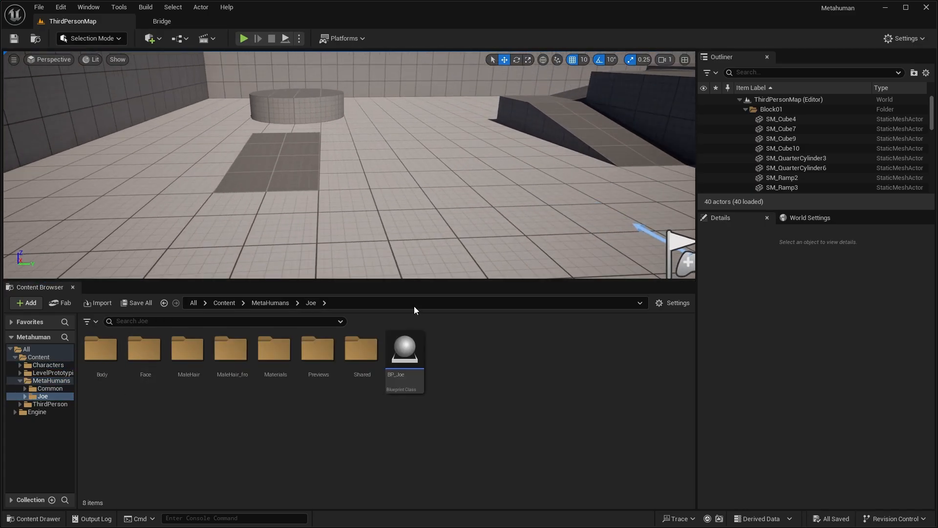
click(404, 349)
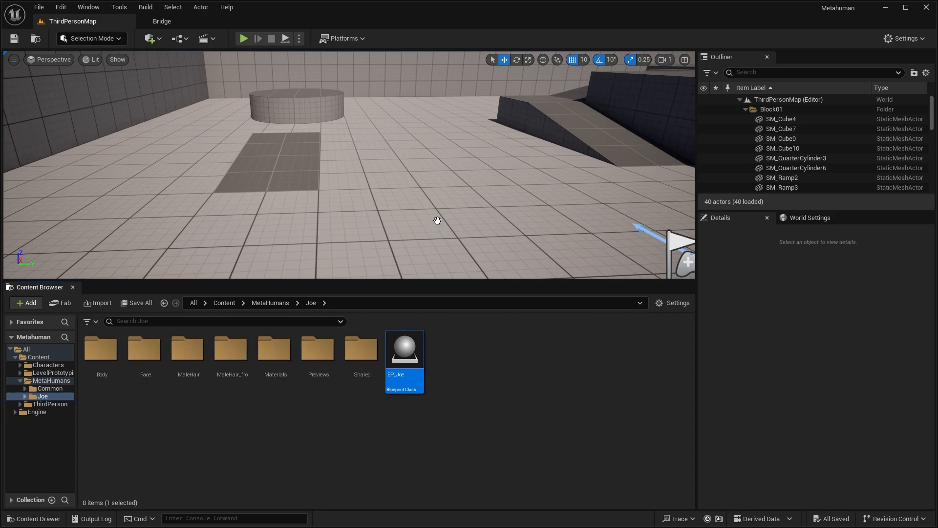
drag(404, 349, 443, 179)
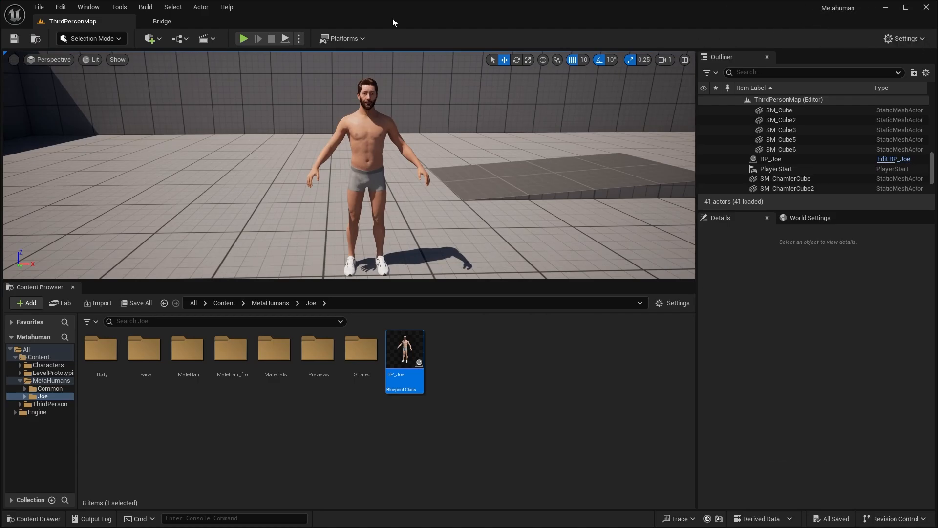
click(161, 21)
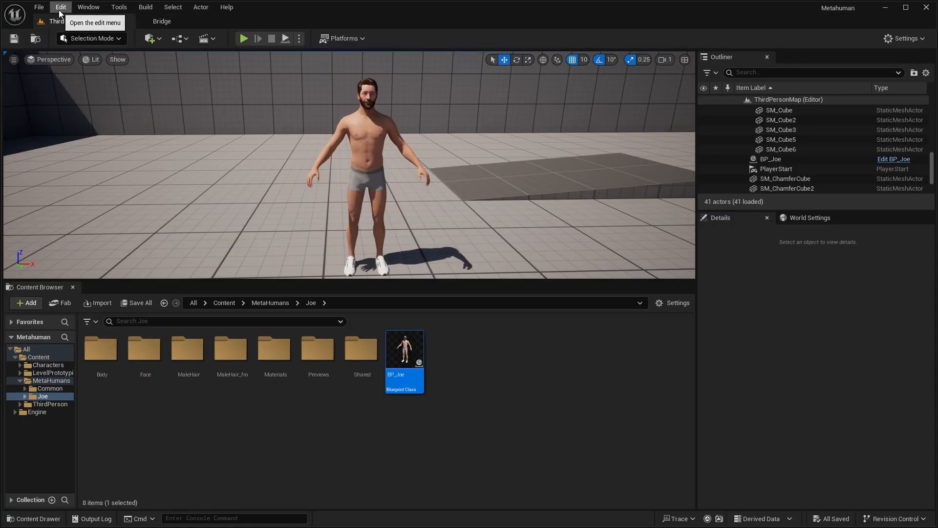
Open and scroll the Fab store, then switch back to Quixel Bridge
click(150, 38)
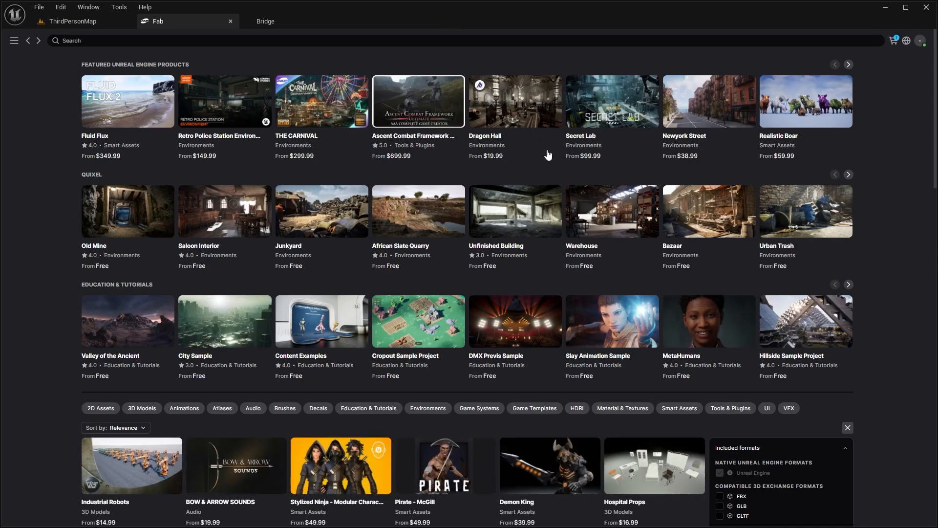
scroll(down, 3)
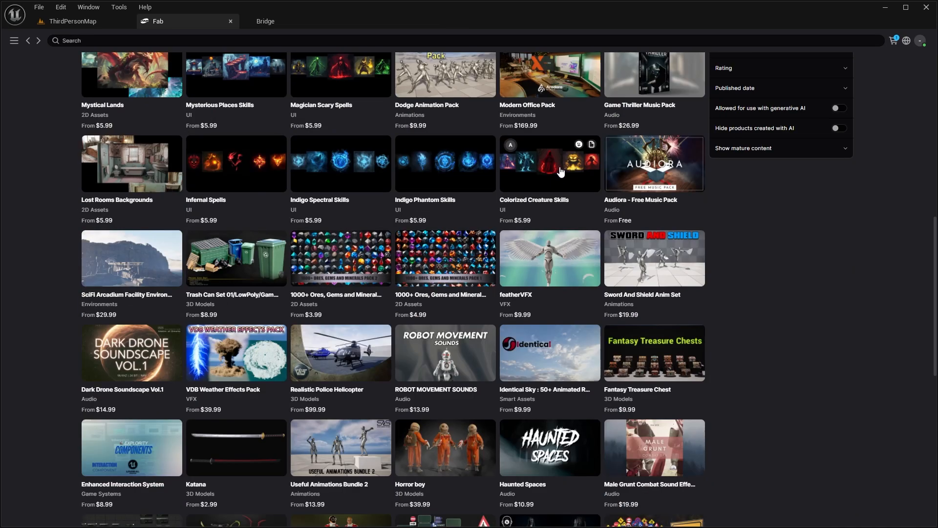
click(265, 21)
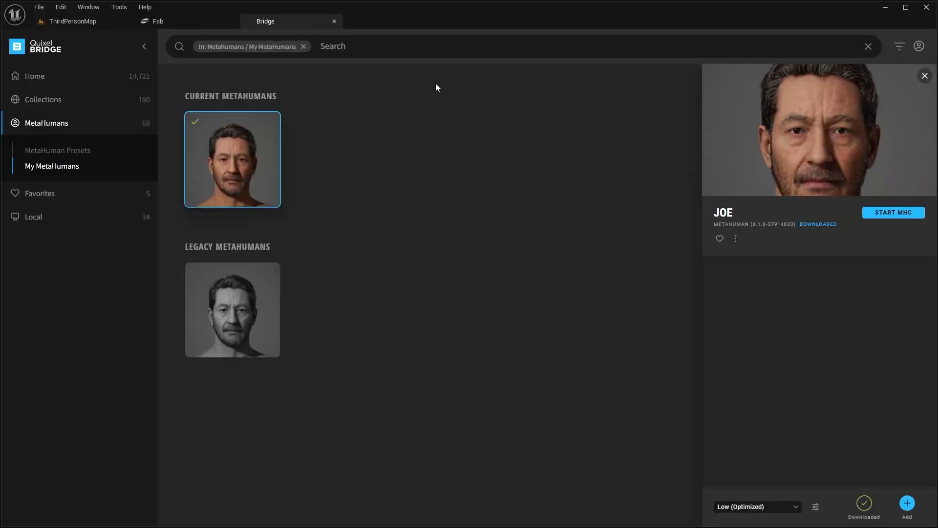
mouse_move(491, 158)
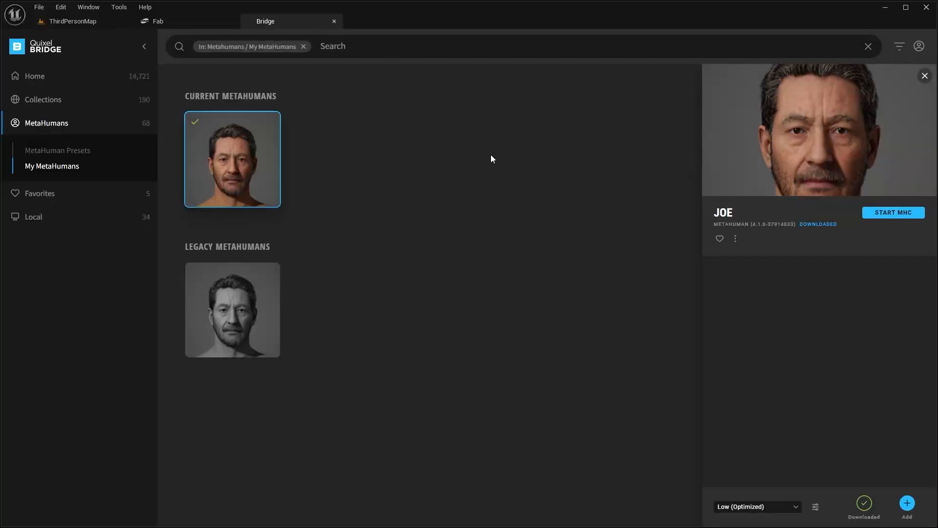